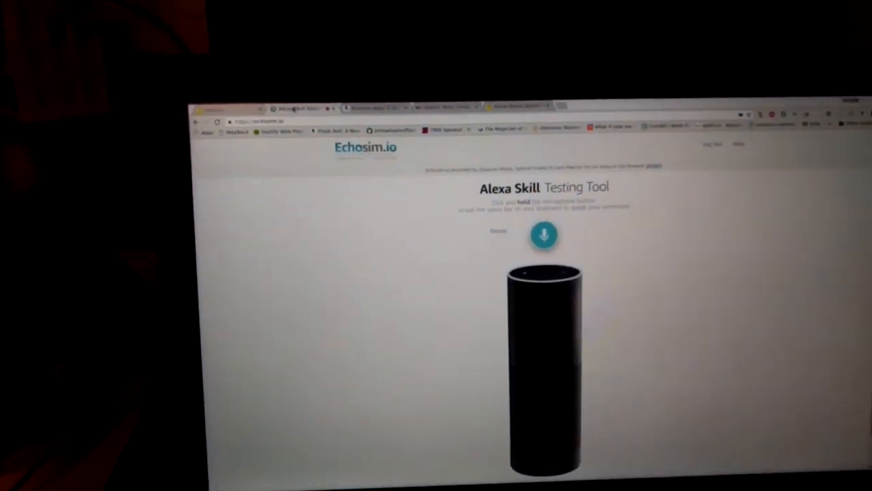
Step: Activate the microphone button so the simulated Echo lights up and listens for a command
left_click(543, 234)
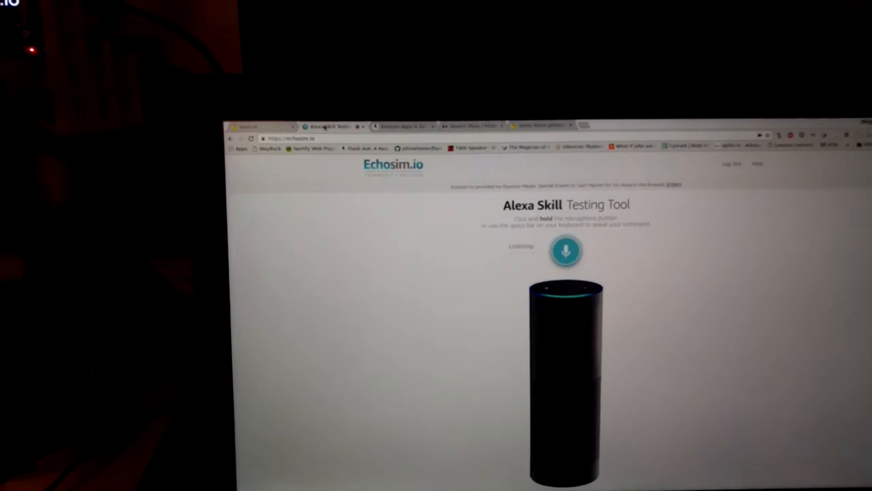